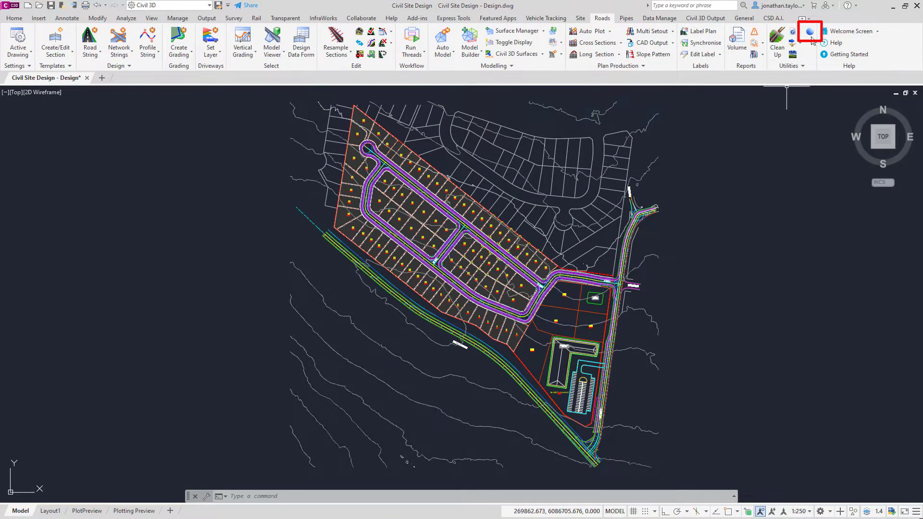
mouse_move(810, 34)
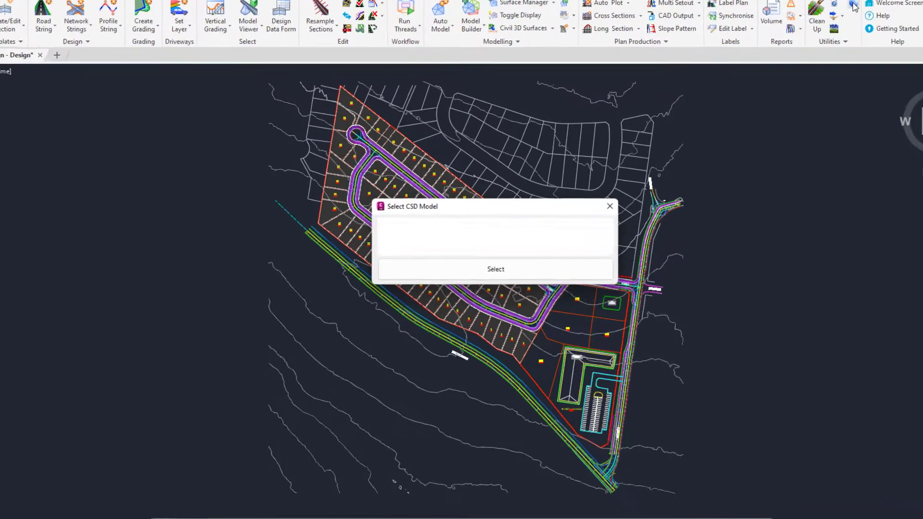
- Select the Roads and Retail CSD model for Google Earth export
click(613, 236)
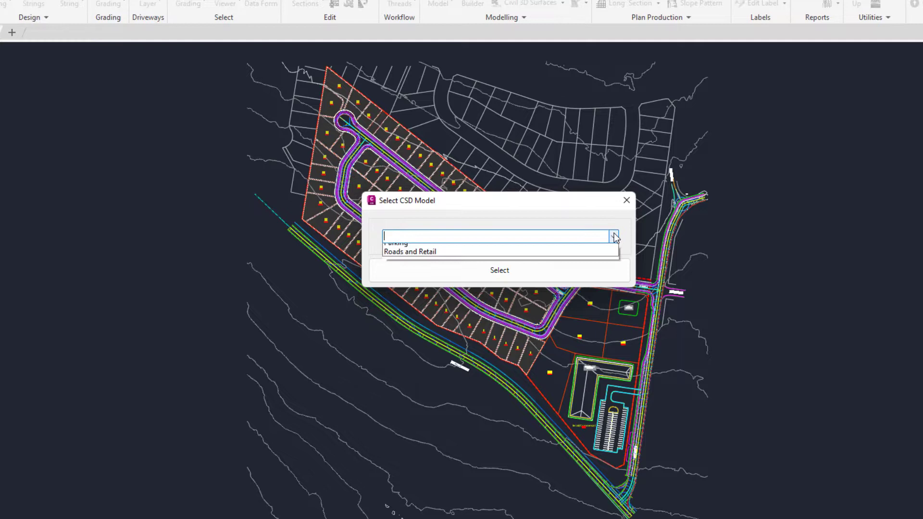
click(612, 236)
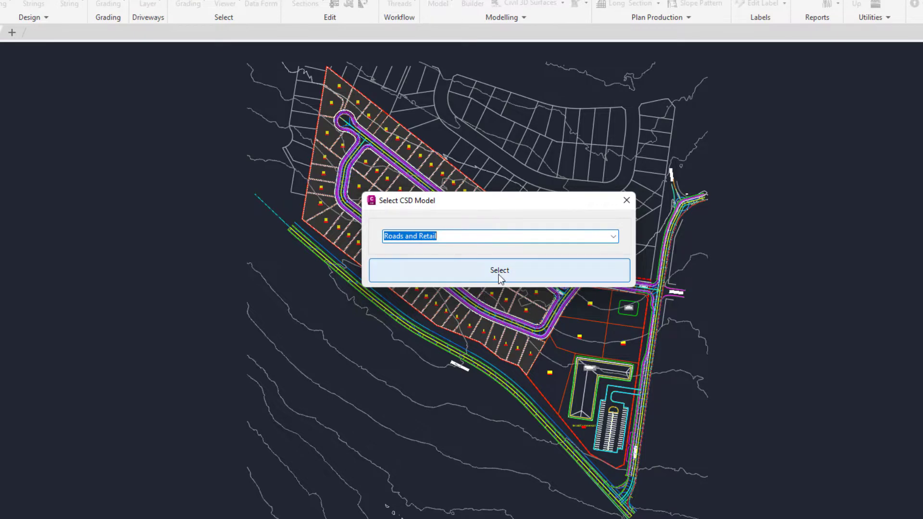
click(499, 271)
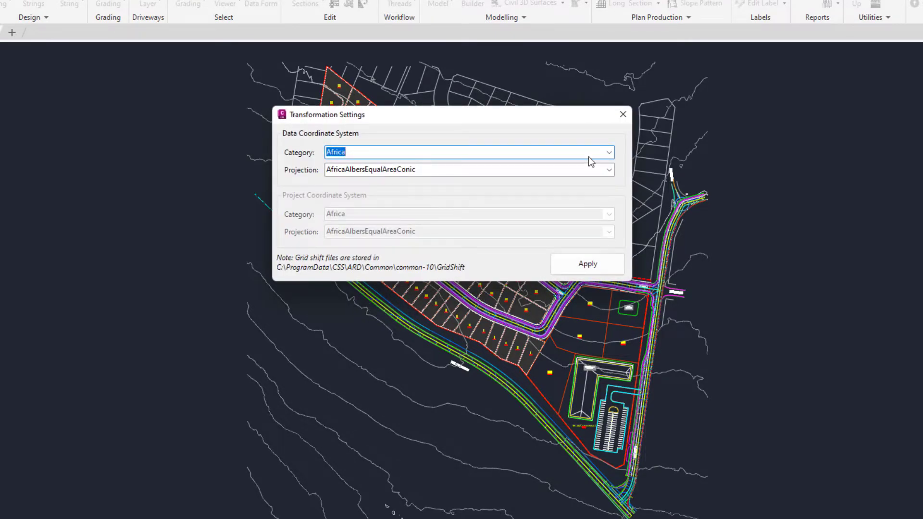
- Set the data coordinate system category to NationalGridsAustralia and browse its projections
click(608, 152)
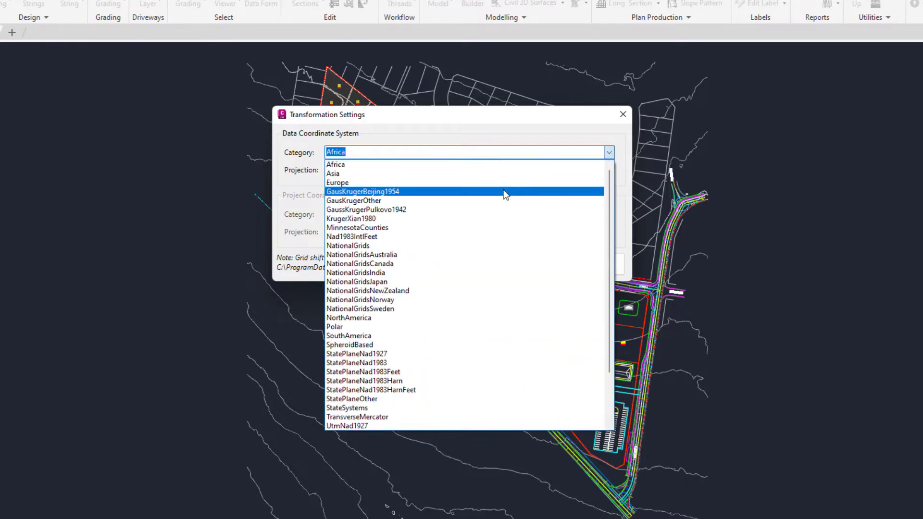
click(361, 254)
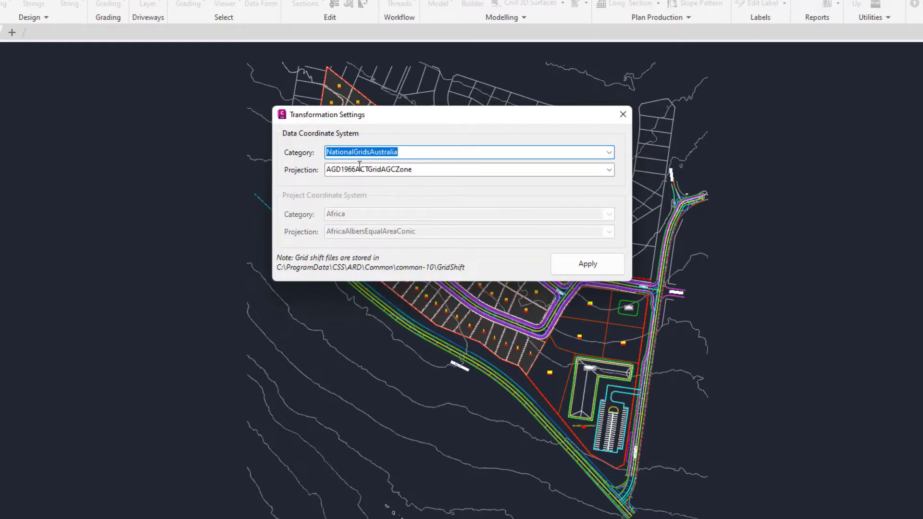
click(609, 170)
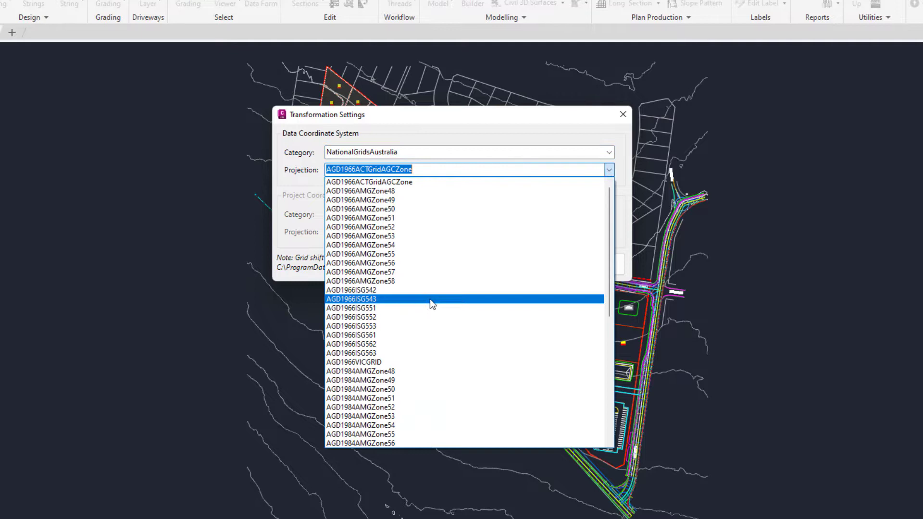
scroll(down, 3)
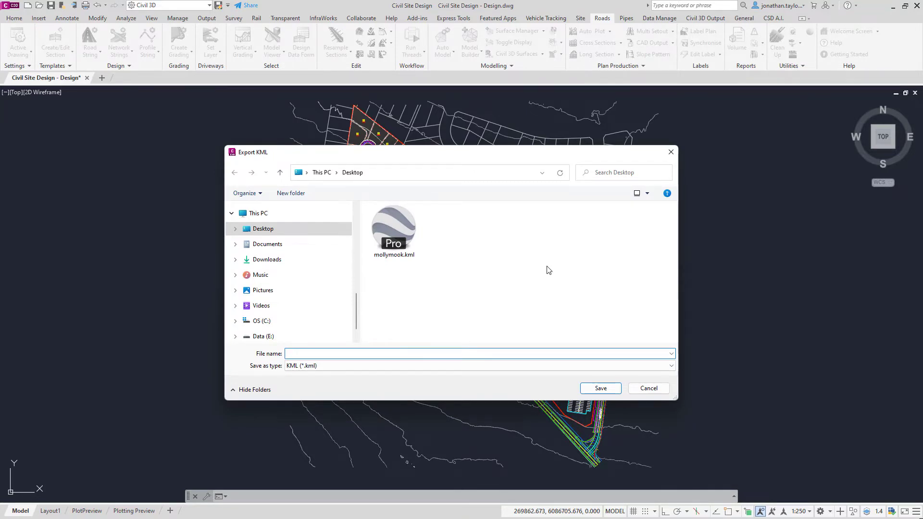
- Save the export as mollymook.kml on the Desktop, replacing the existing file
click(263, 228)
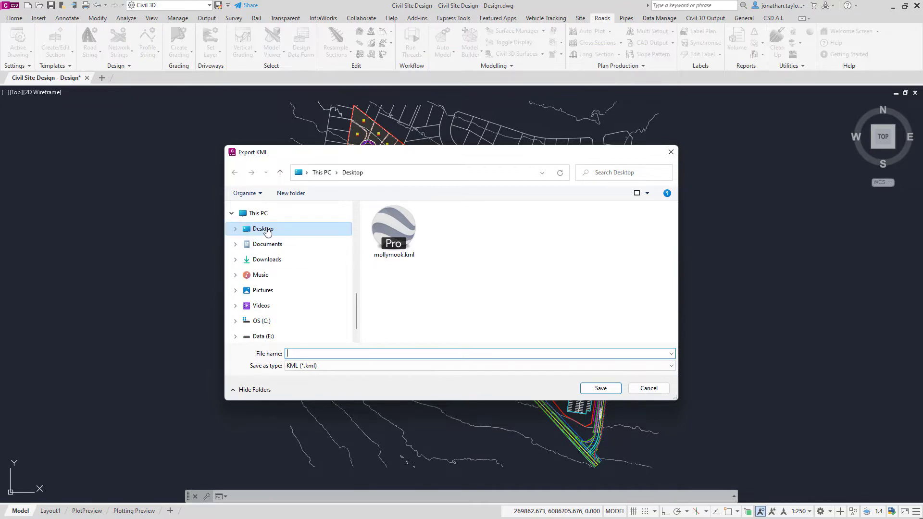
click(393, 227)
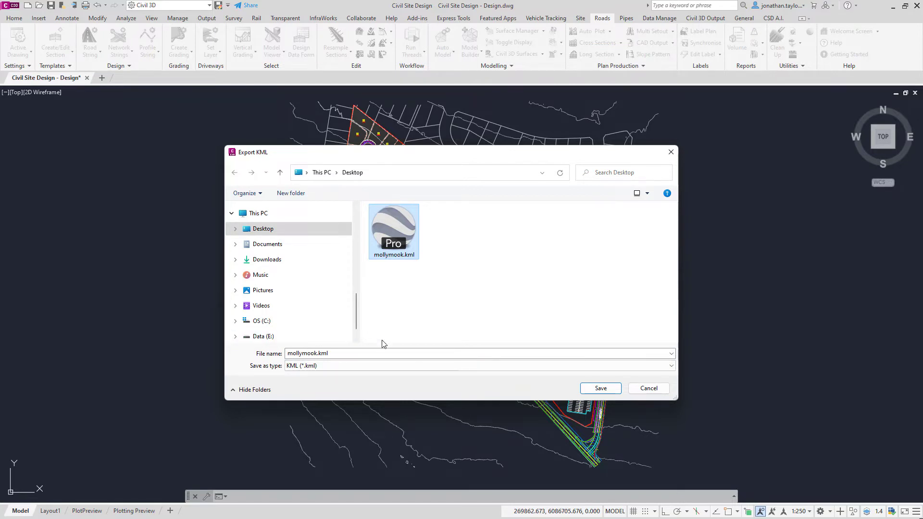
mouse_move(511, 390)
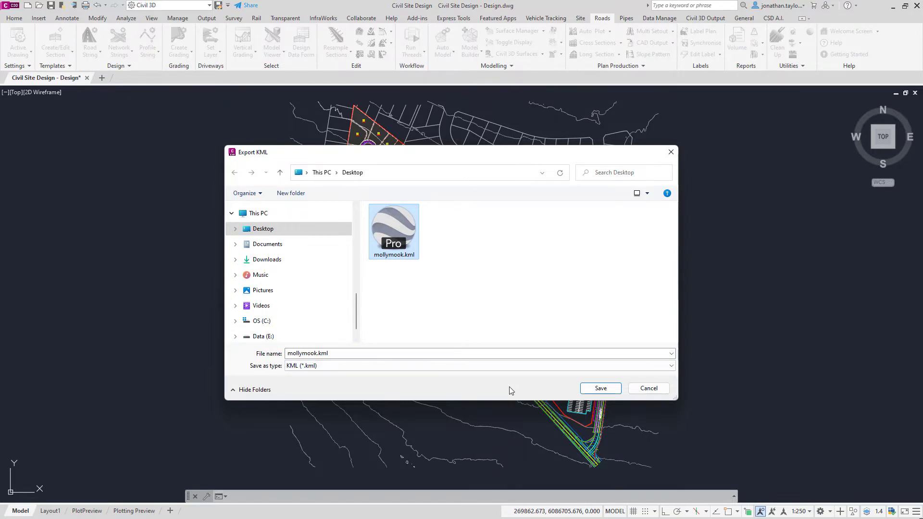
click(600, 388)
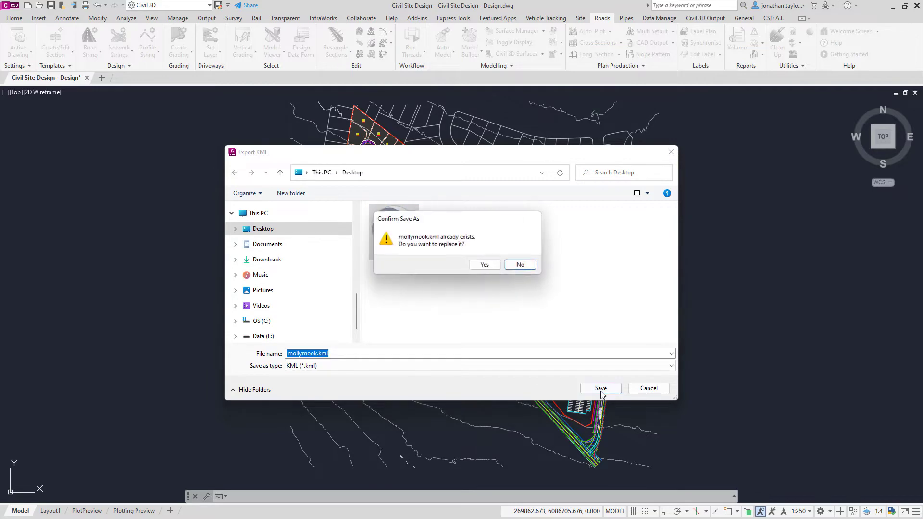
click(484, 265)
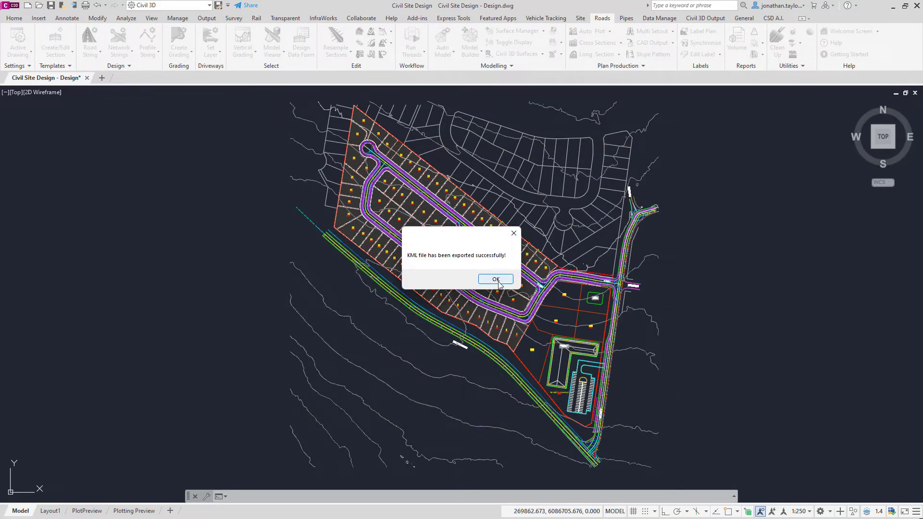
click(495, 279)
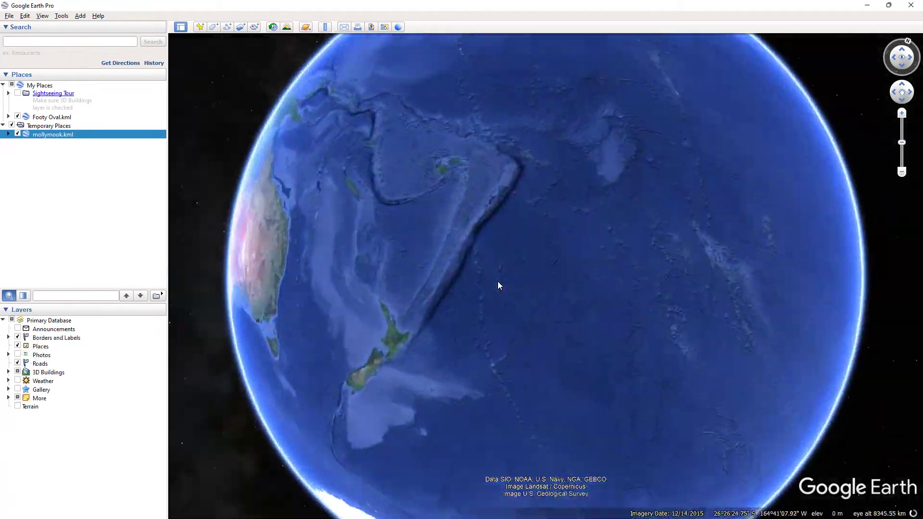
- Fly to the mollymook.kml layout under Temporary Places
double_click(52, 134)
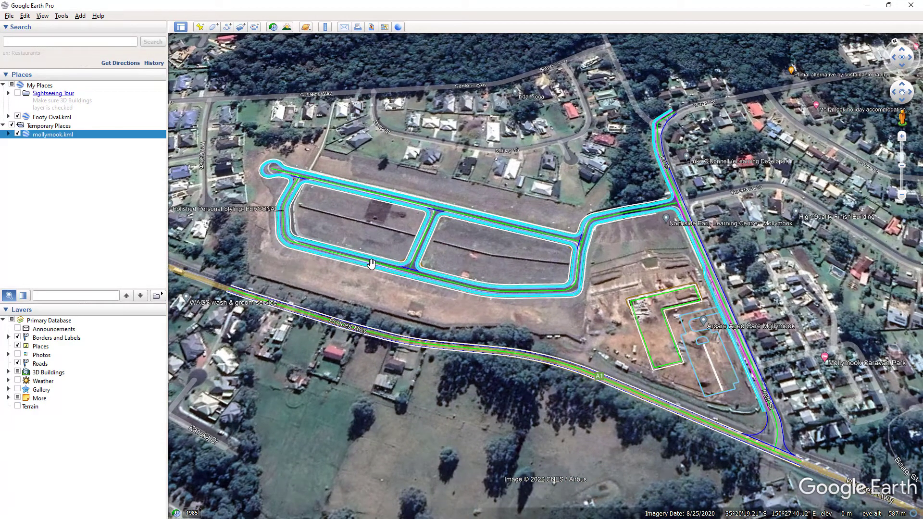
- Start File > Open and browse the Documents folder for a Google Earth file
click(9, 15)
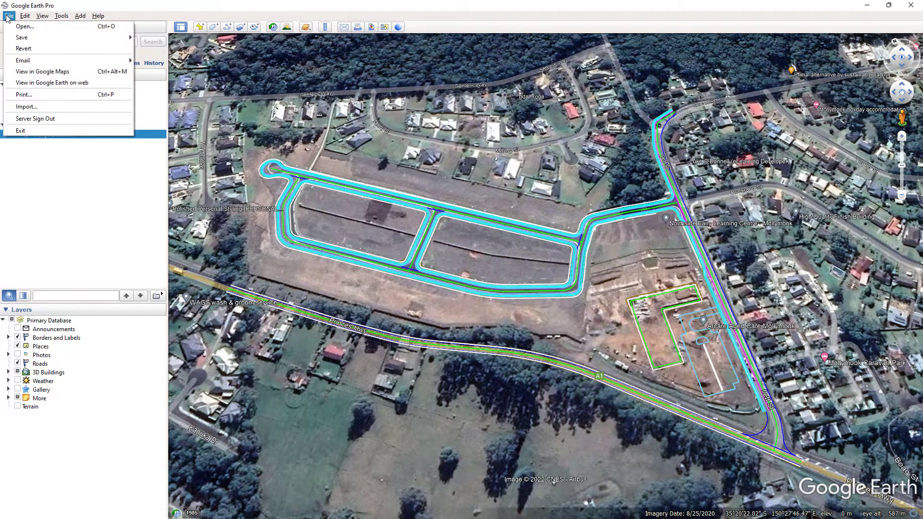
click(24, 26)
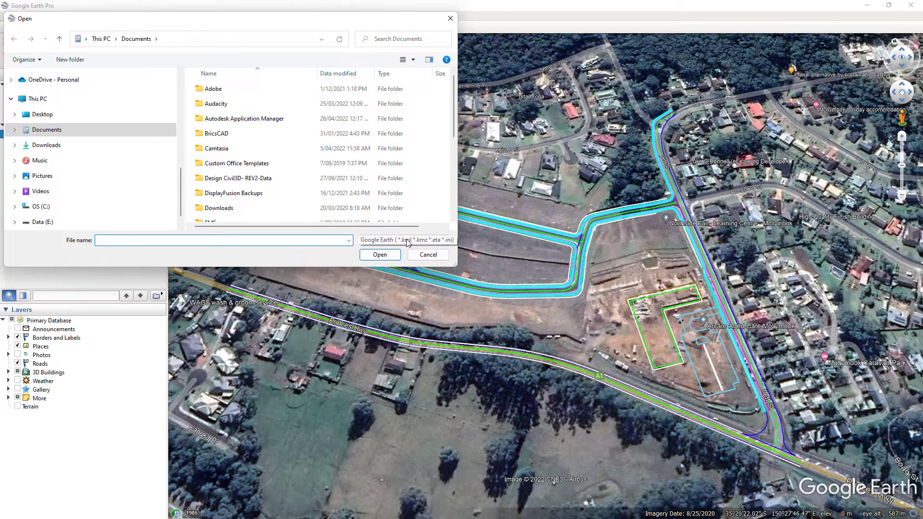
click(222, 241)
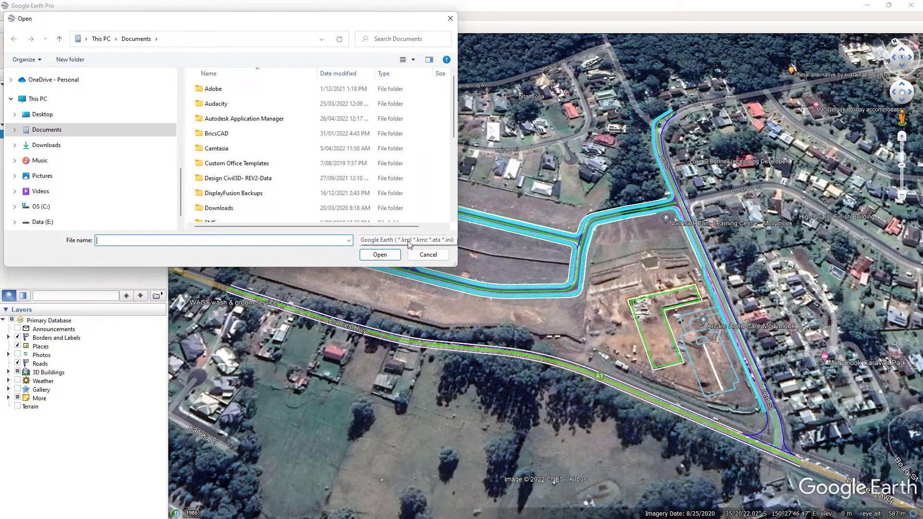